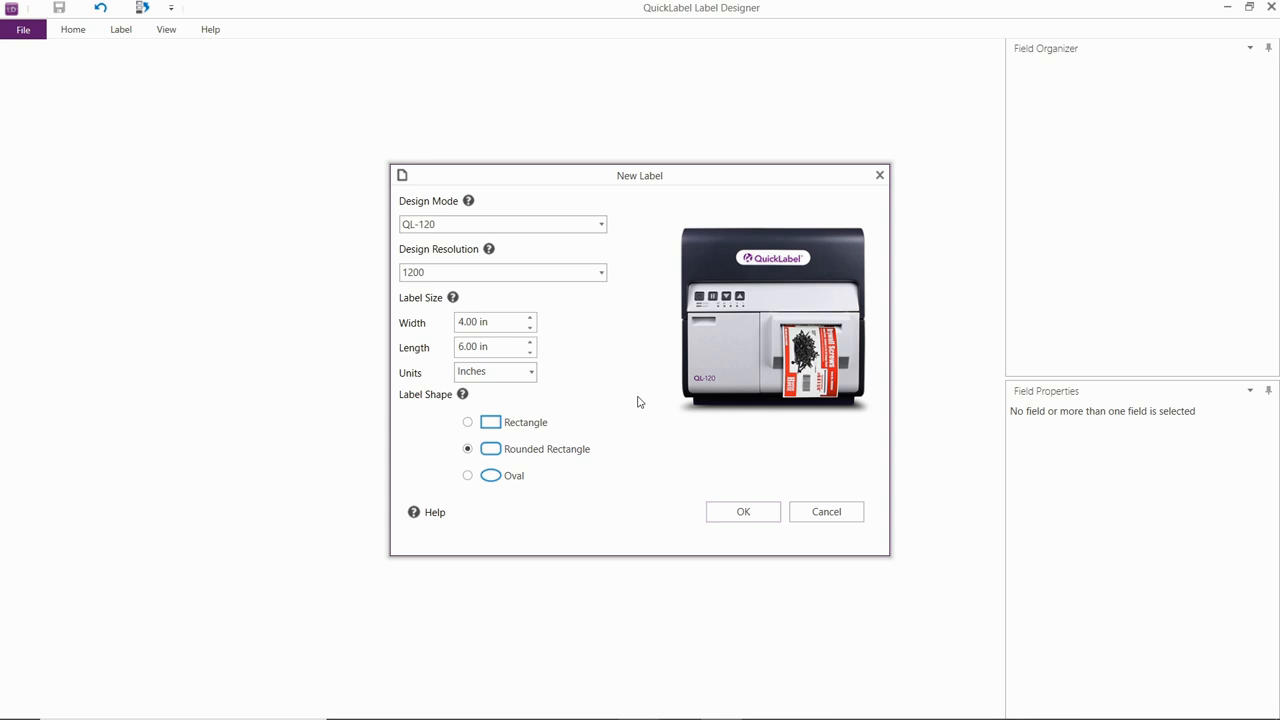
Confirm a new QL-120 label at 1200 dpi, 4.00 x 6.00 in, Rounded Rectangle shape
{"action": "left_click", "coordinate": [490, 348]}
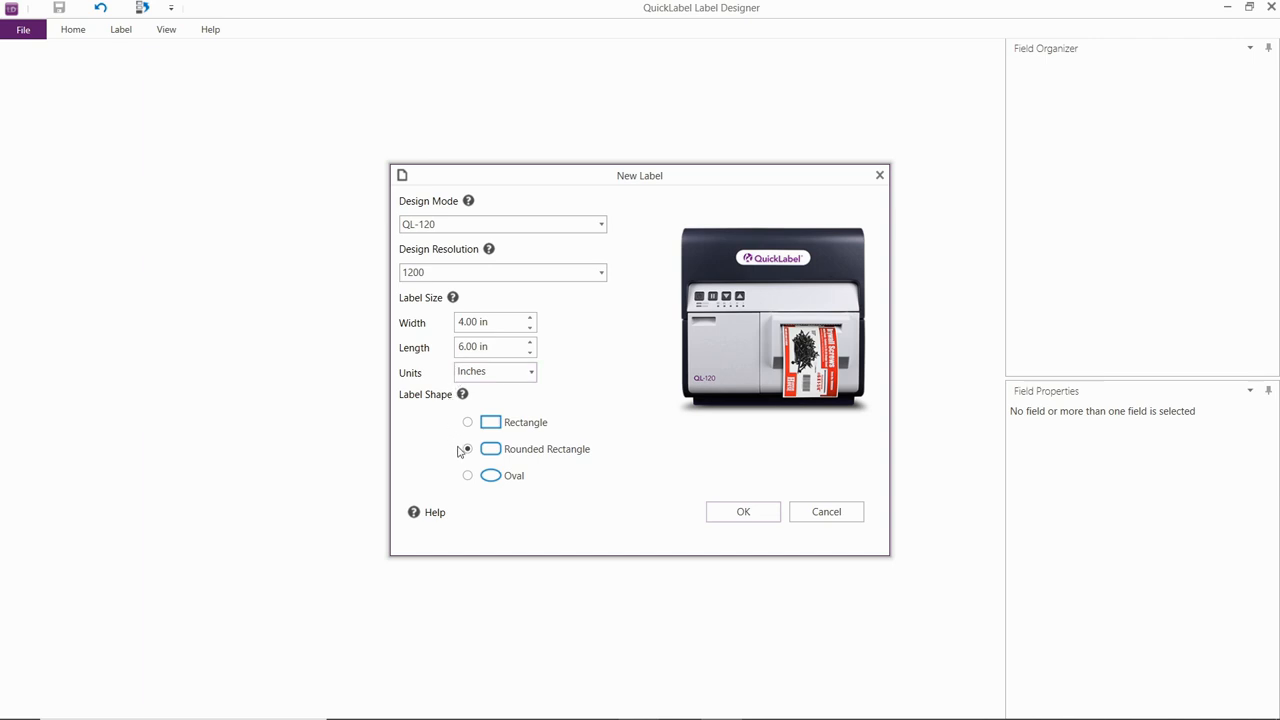
{"action": "left_click", "coordinate": [468, 448]}
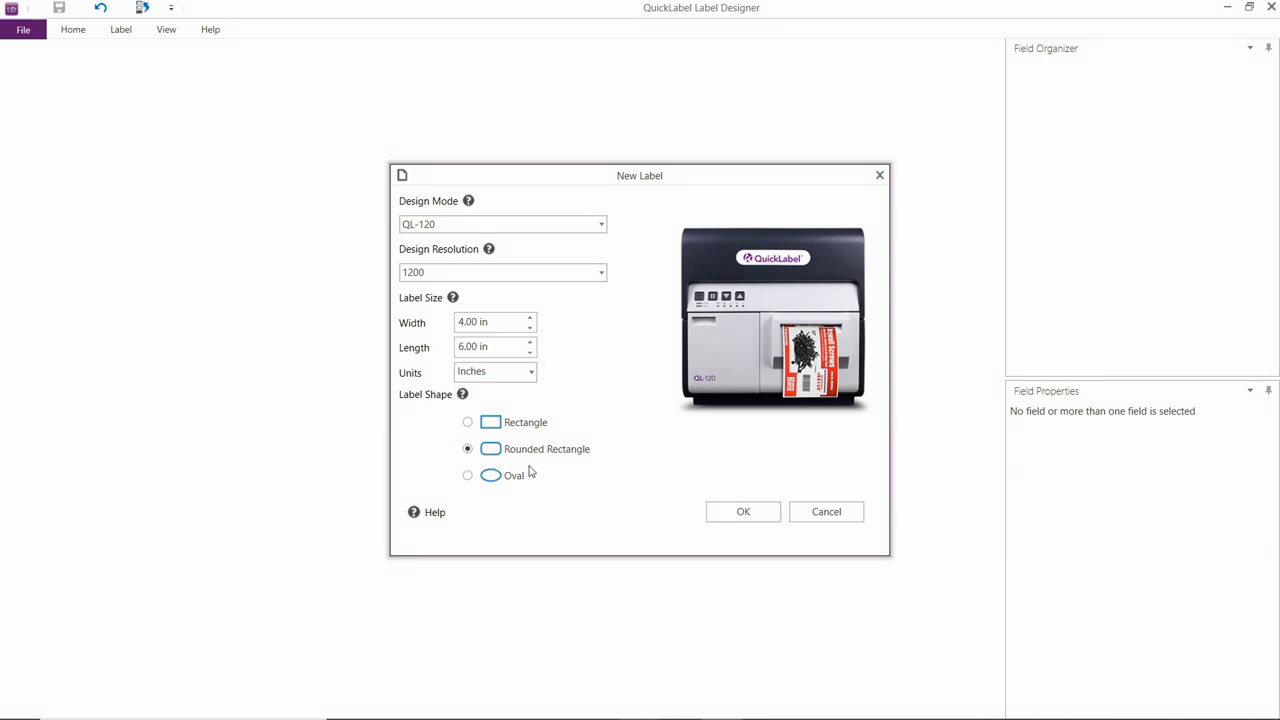
{"action": "left_click", "coordinate": [744, 512]}
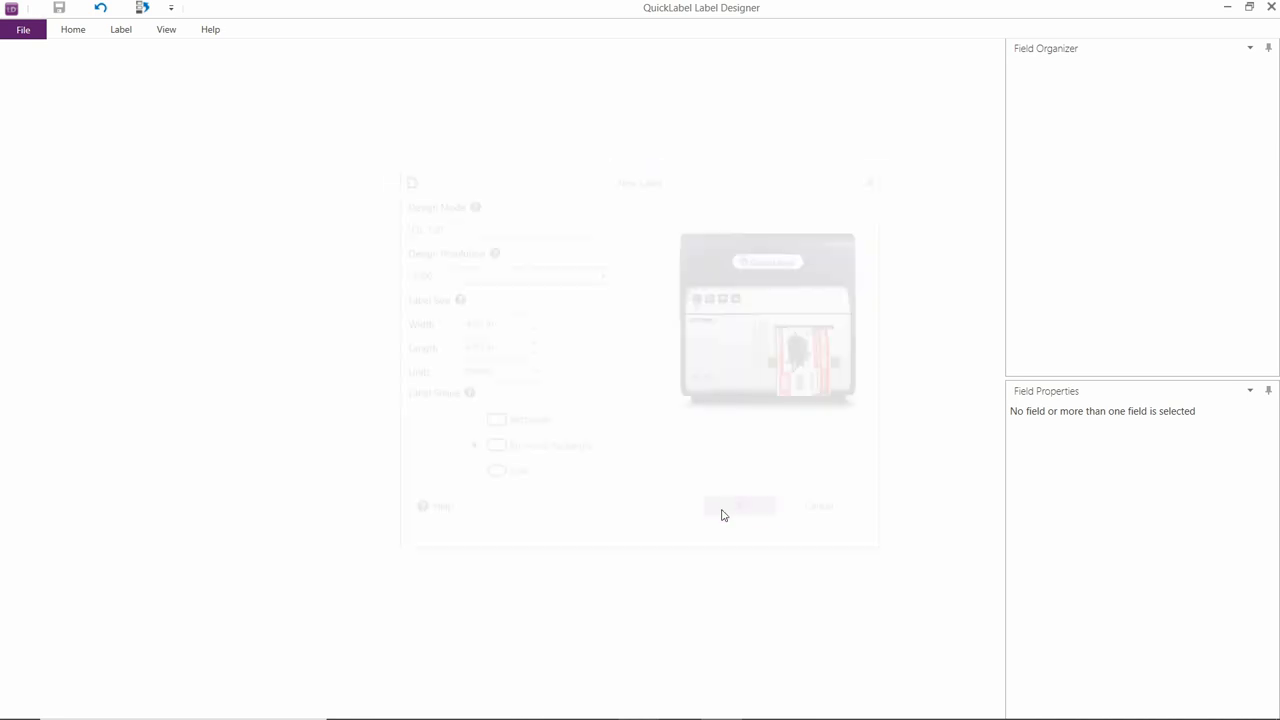
Place a graphic field on the blank label and start browsing for its image file
{"action": "left_click", "coordinate": [740, 506]}
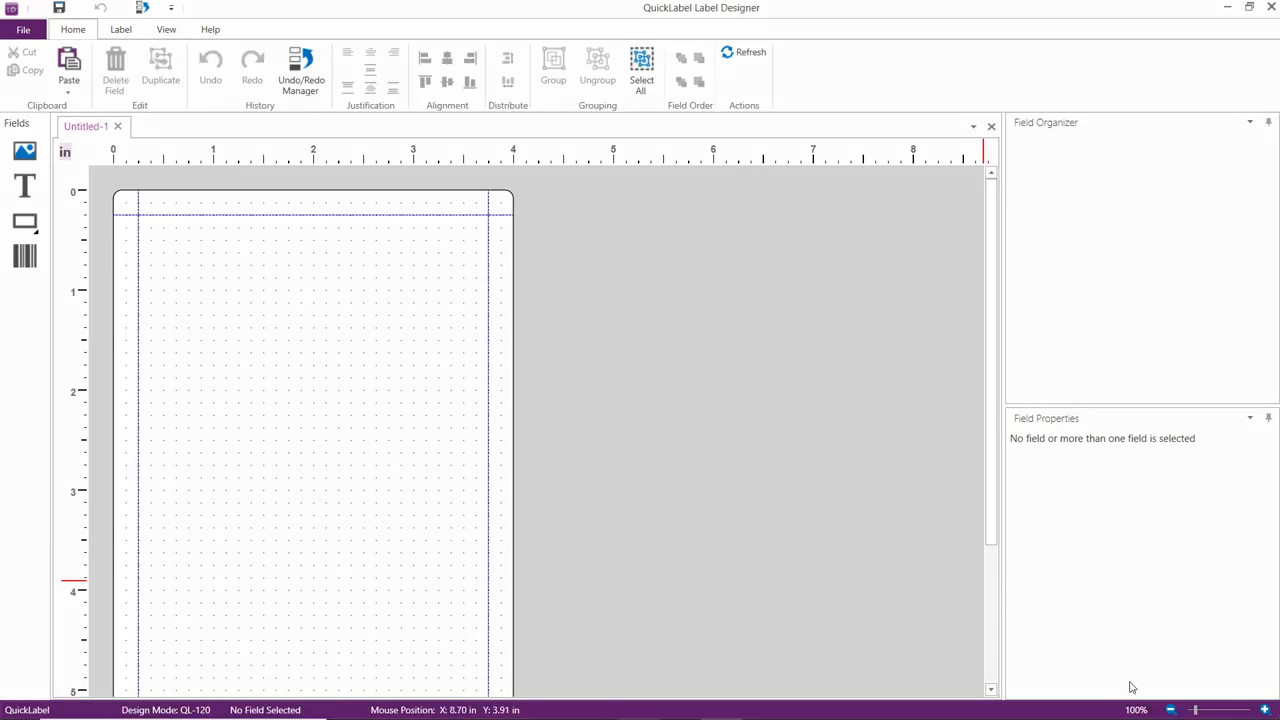
{"action": "left_click", "coordinate": [1170, 710]}
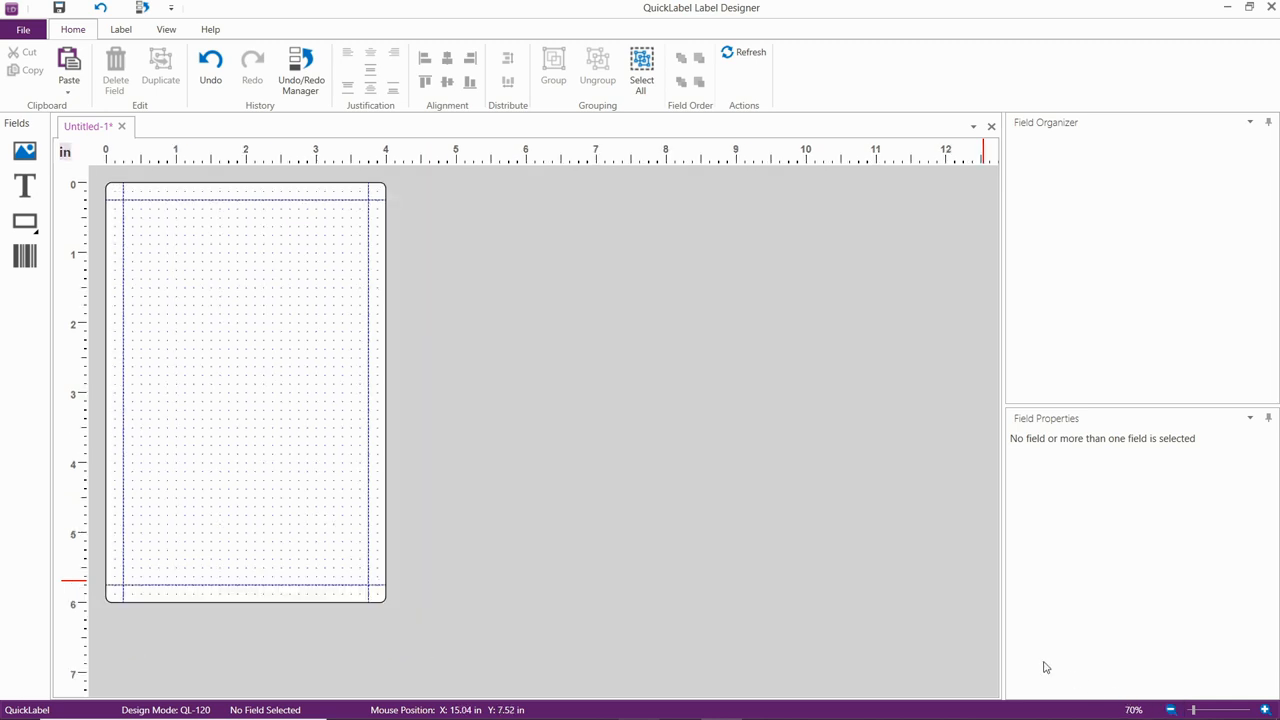
{"action": "mouse_move", "coordinate": [292, 322]}
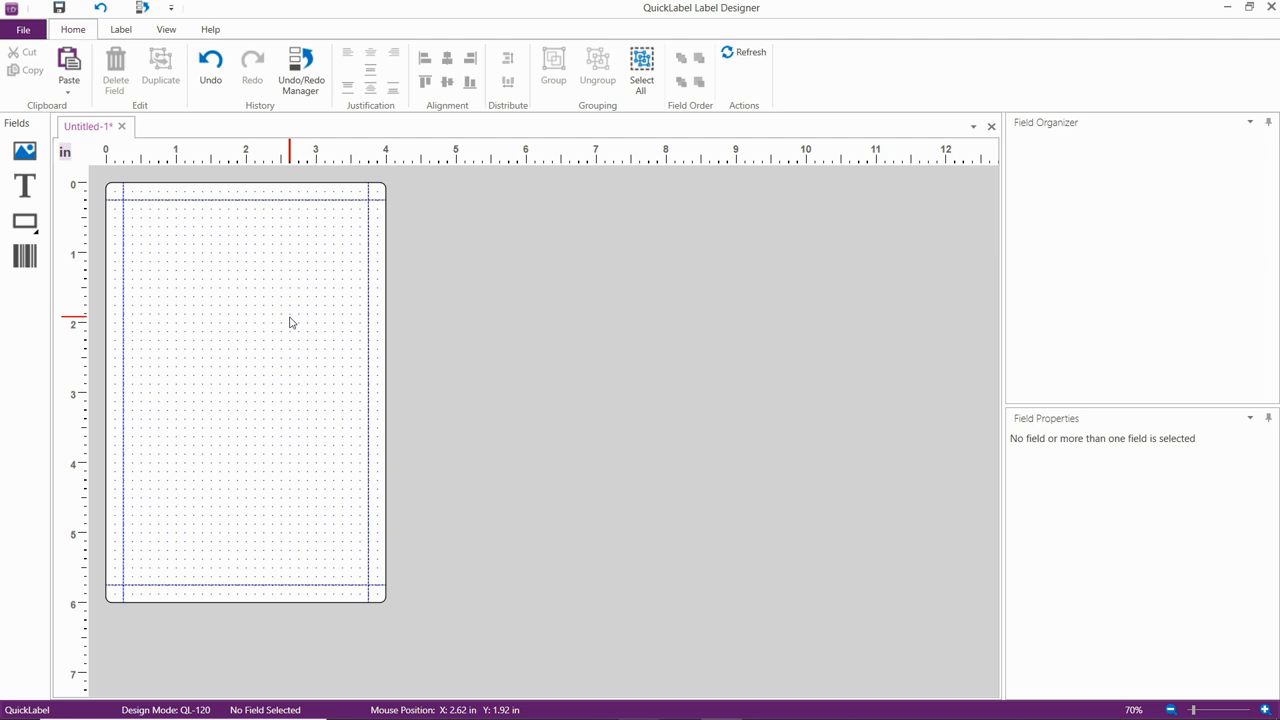
{"action": "mouse_move", "coordinate": [116, 192]}
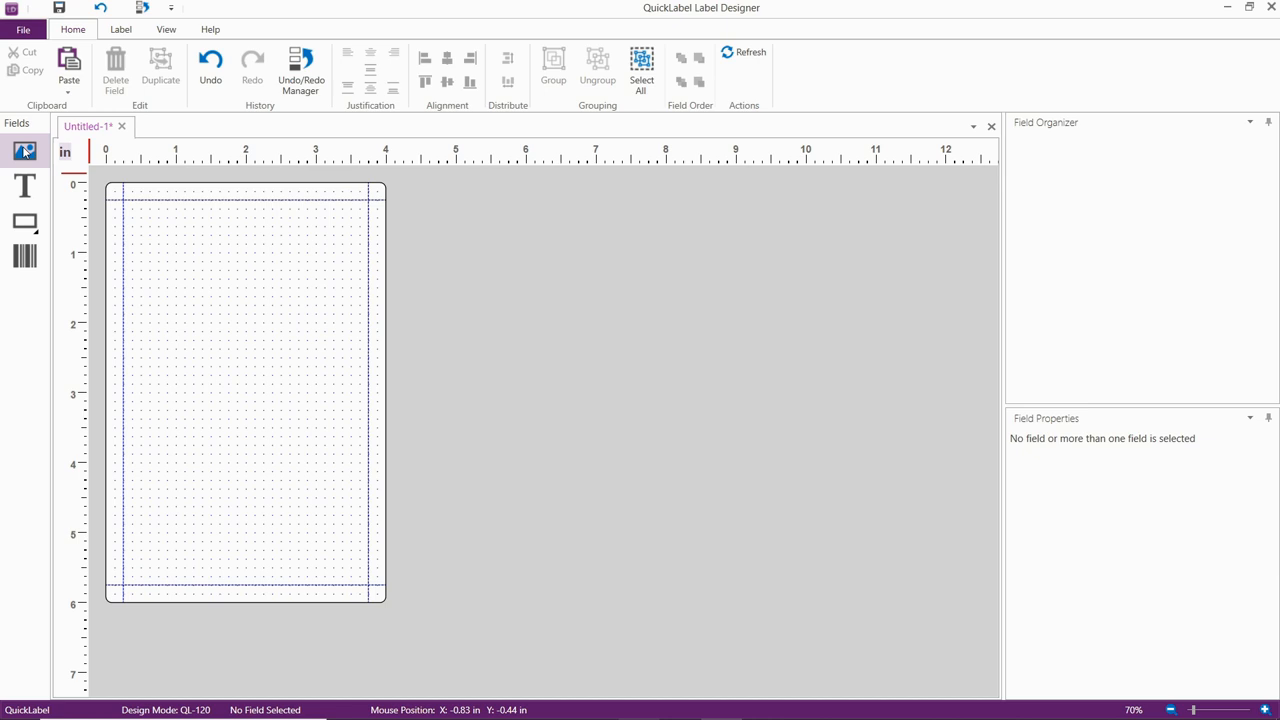
{"action": "left_click", "coordinate": [24, 150]}
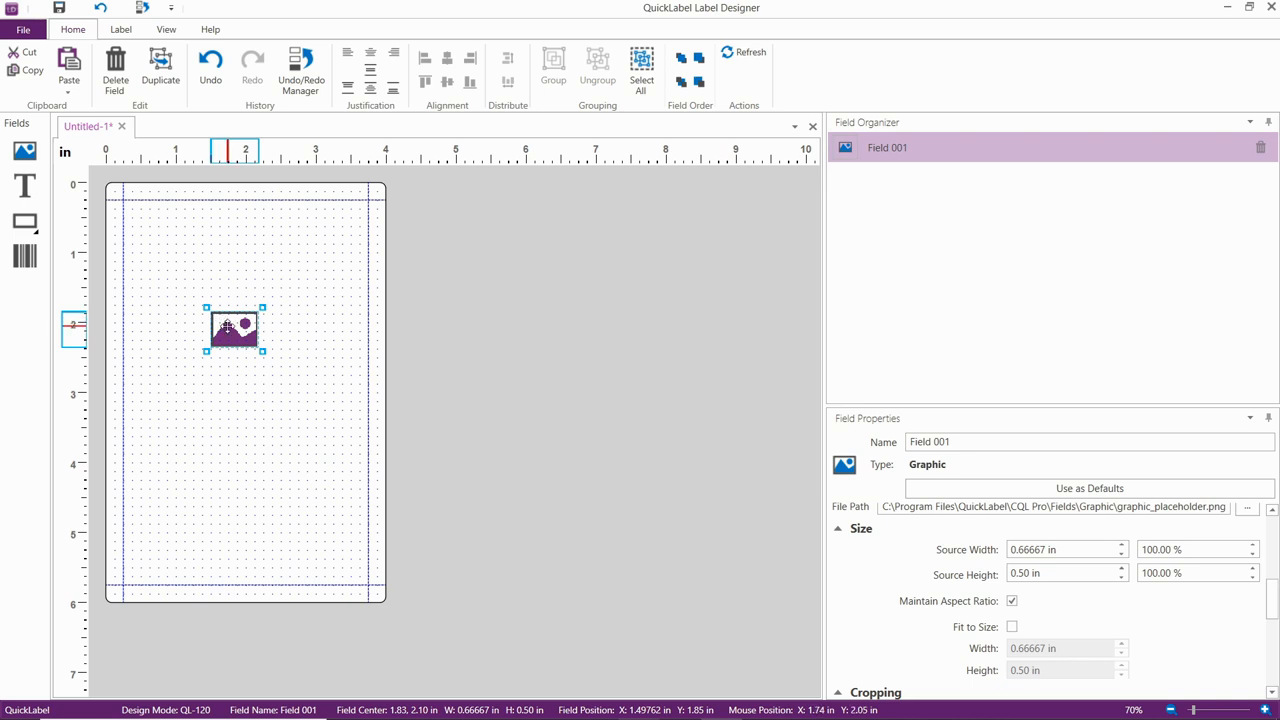
{"action": "left_click", "coordinate": [1248, 506]}
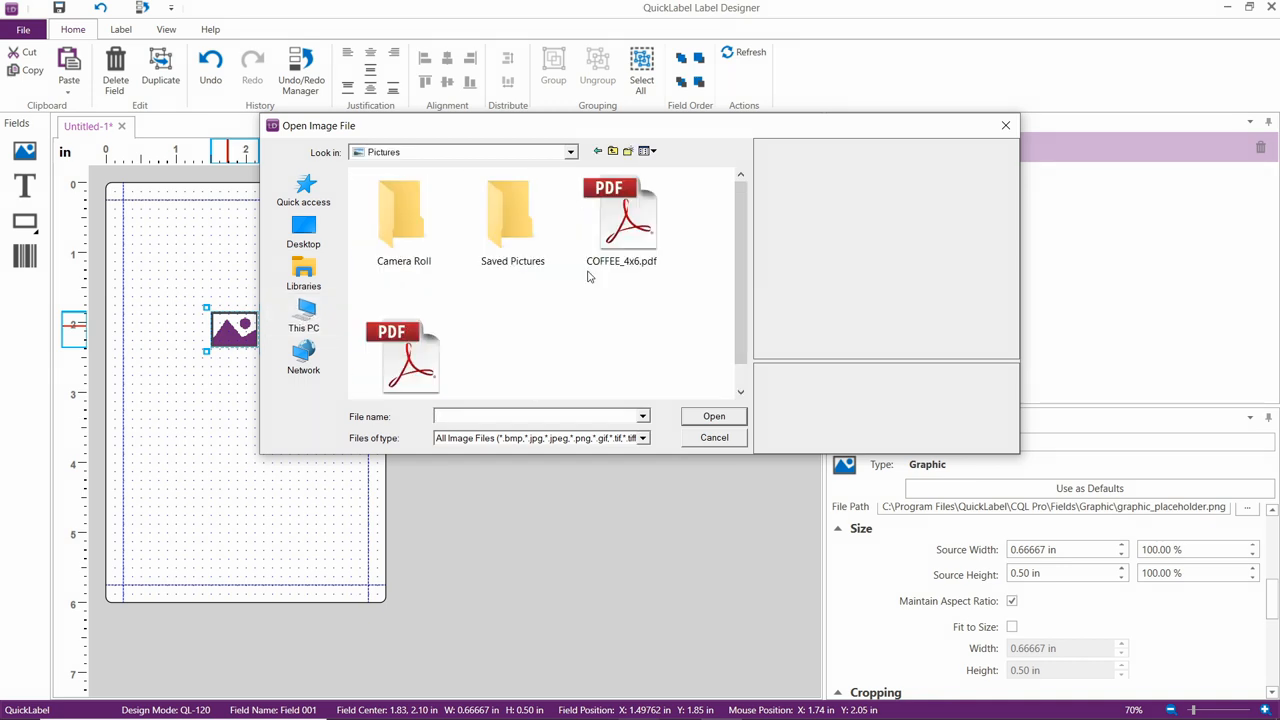
Load COFFEE_4x6.pdf into the graphic, sized about 4.03 x 6.03 in at the label origin
{"action": "left_click", "coordinate": [620, 216]}
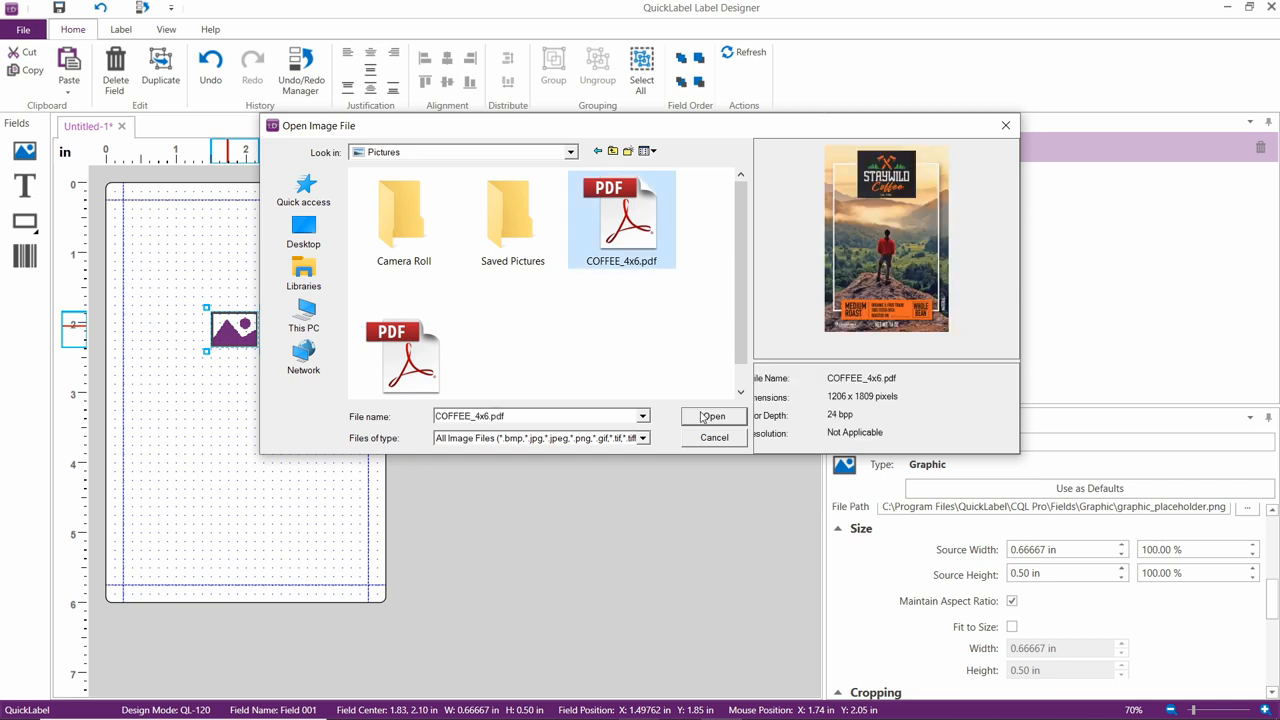
{"action": "left_click", "coordinate": [712, 416]}
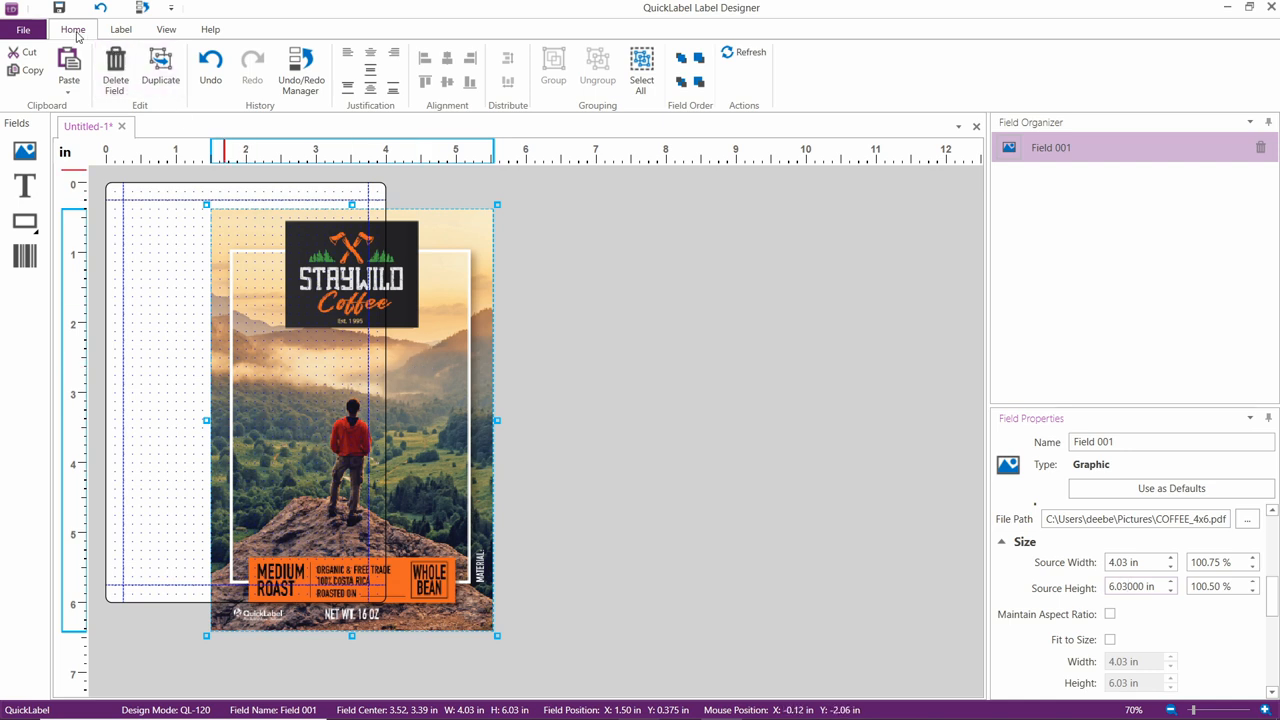
{"action": "mouse_move", "coordinate": [370, 70]}
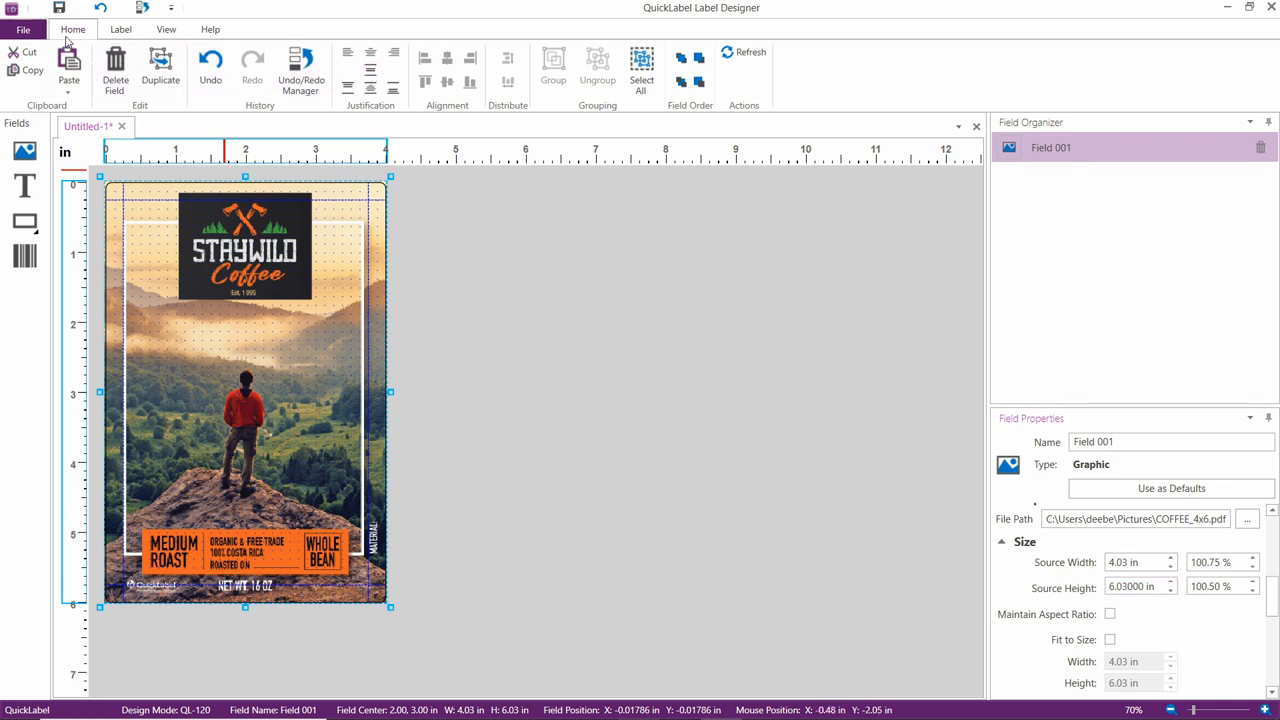
{"action": "left_click", "coordinate": [24, 28]}
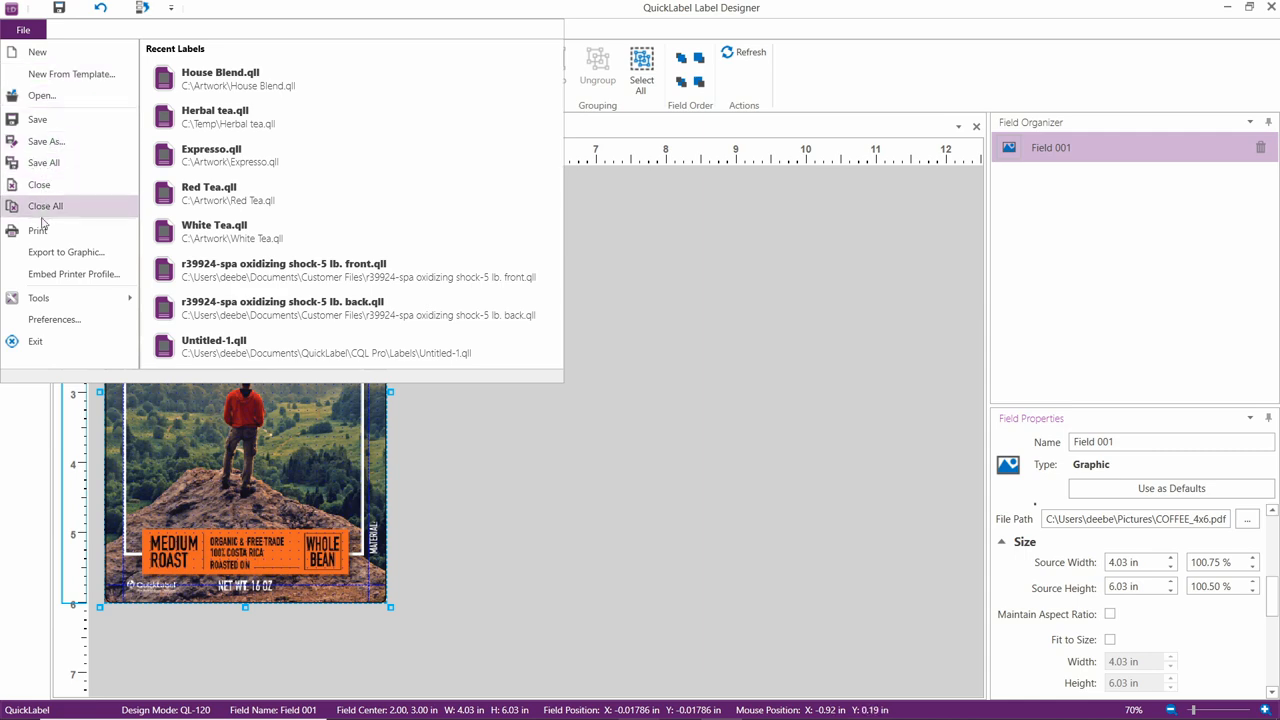
Enter Print Setup for the QuickLabel QL-120 and begin a new printer profile
{"action": "left_click", "coordinate": [38, 230]}
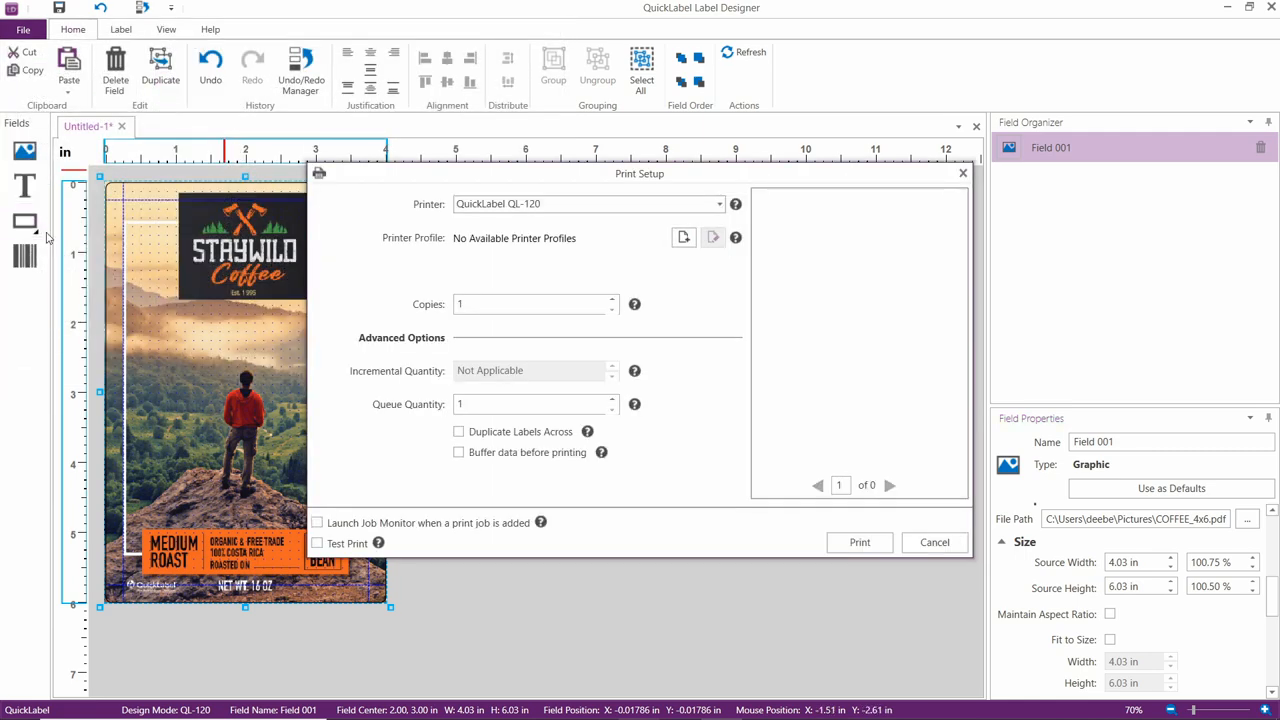
{"action": "mouse_move", "coordinate": [652, 266]}
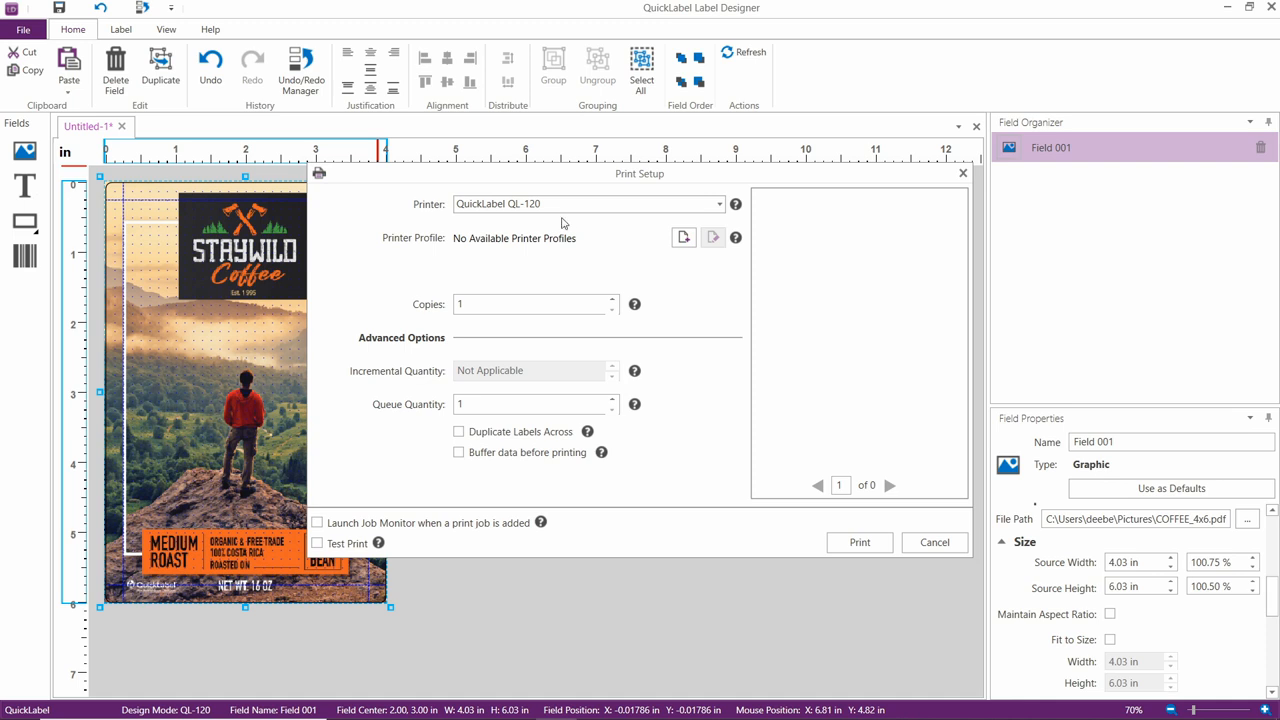
{"action": "mouse_move", "coordinate": [548, 240]}
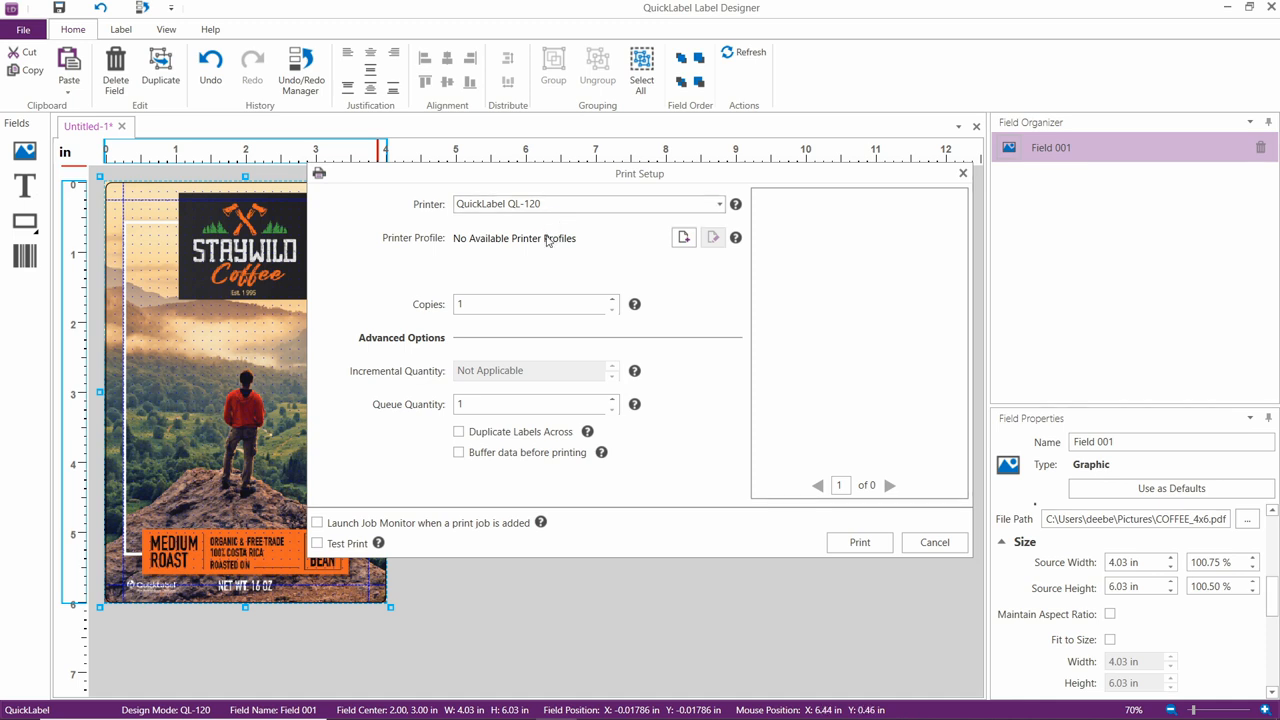
{"action": "mouse_move", "coordinate": [548, 248]}
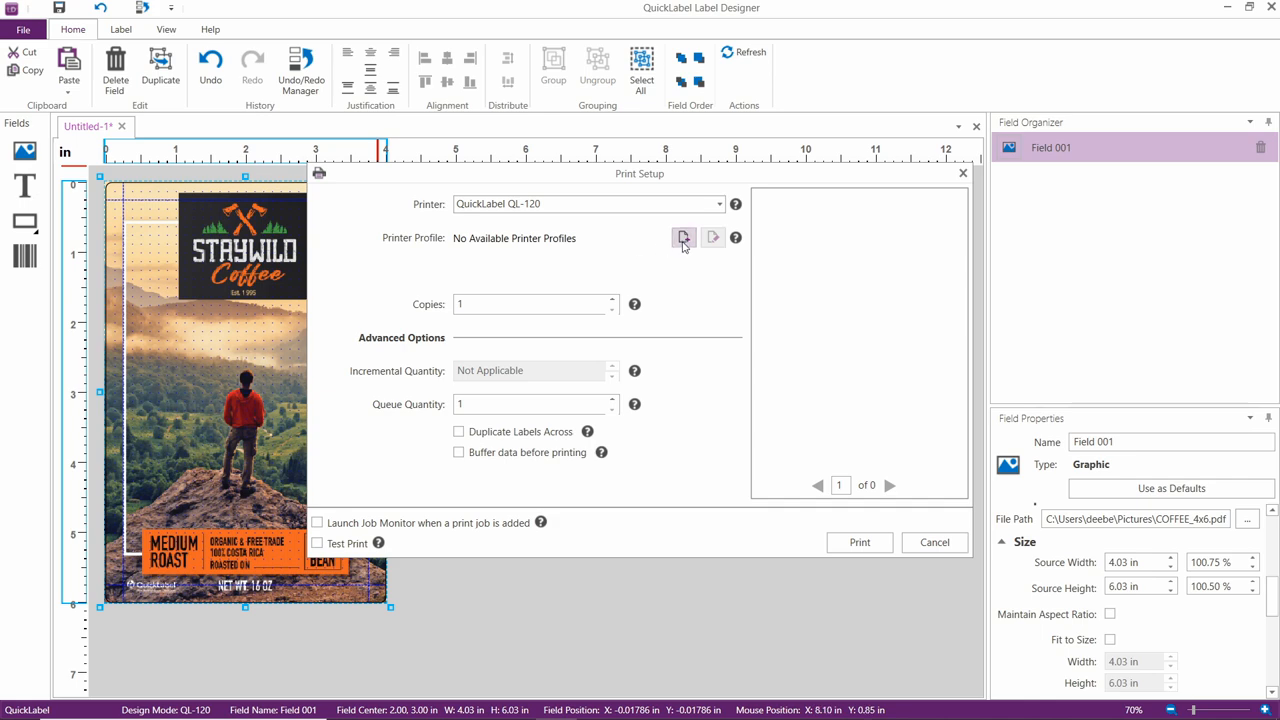
{"action": "left_click", "coordinate": [684, 238]}
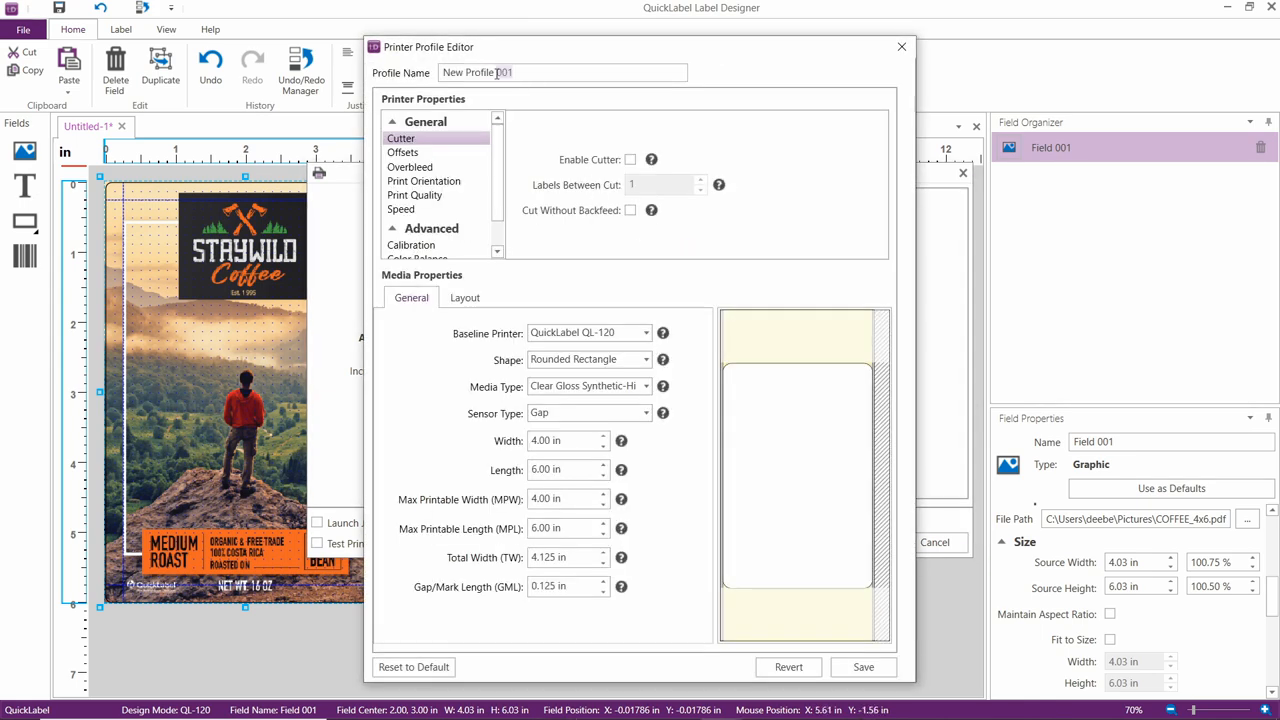
Name the profile '4x6' and set its media type to Gloss Paper
{"action": "type", "text": "4x6\""}
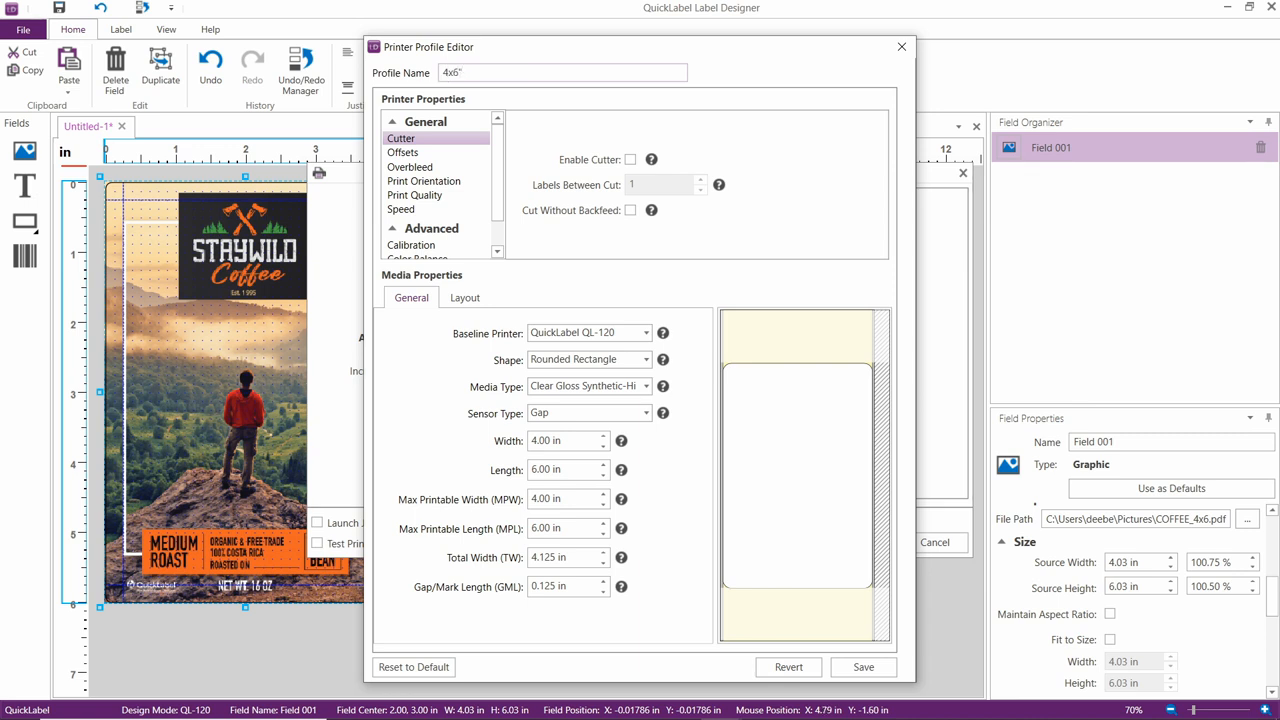
{"action": "mouse_move", "coordinate": [408, 108]}
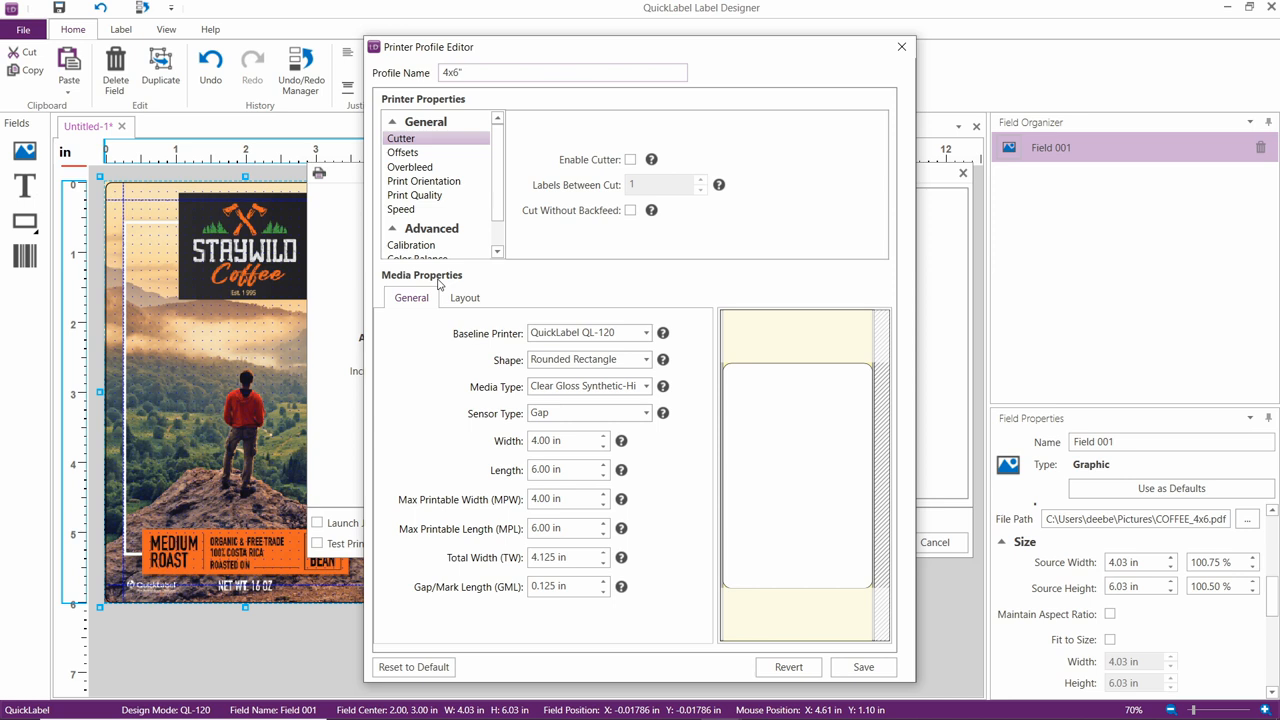
{"action": "mouse_move", "coordinate": [444, 310]}
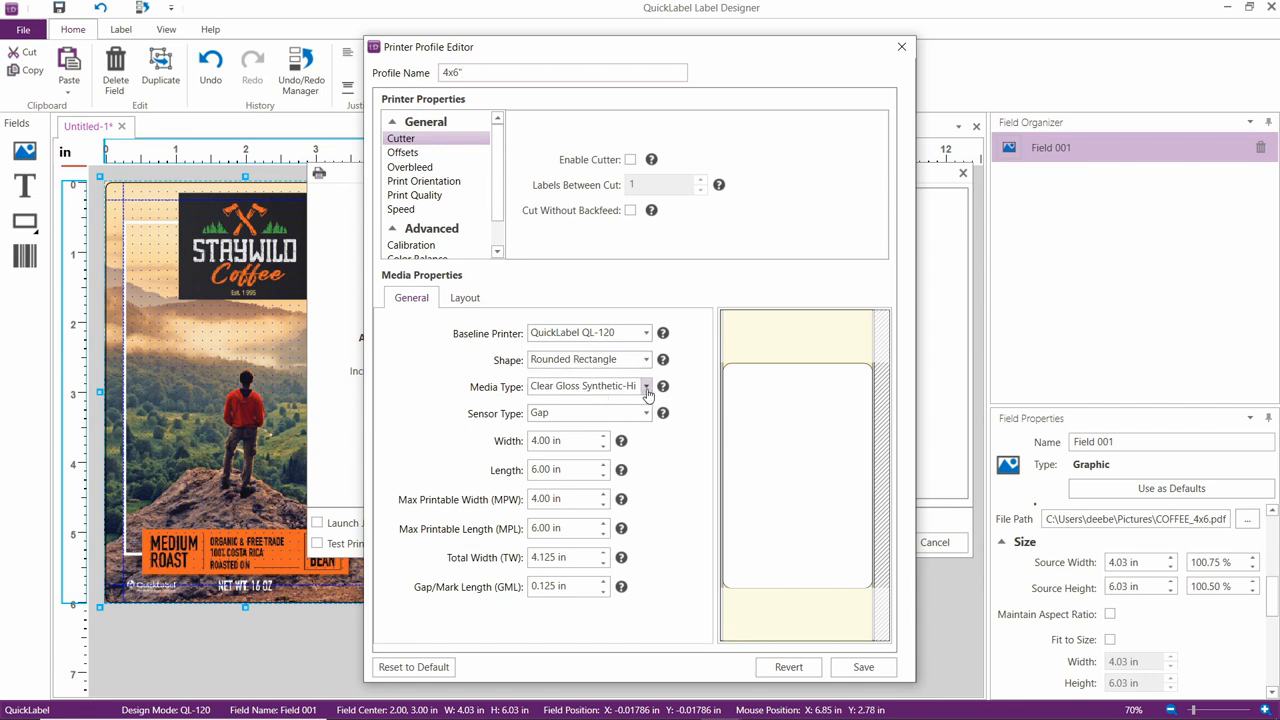
{"action": "left_click", "coordinate": [646, 386]}
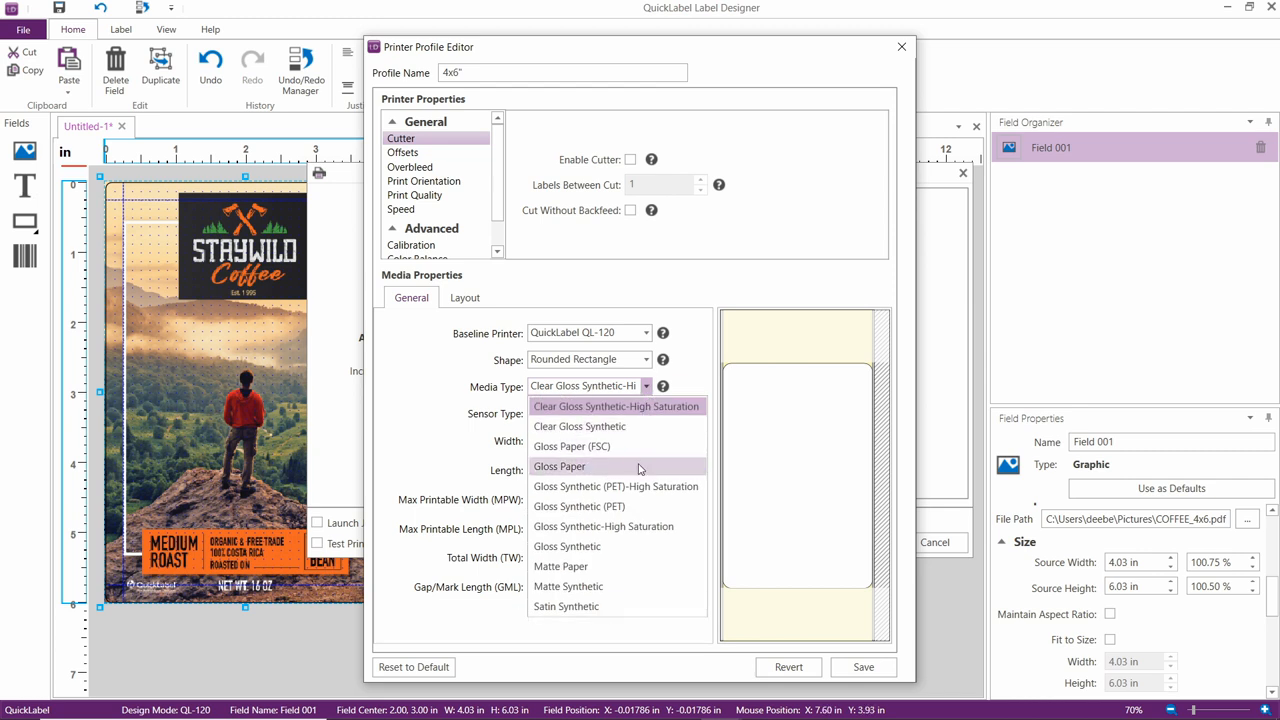
{"action": "left_click", "coordinate": [558, 466]}
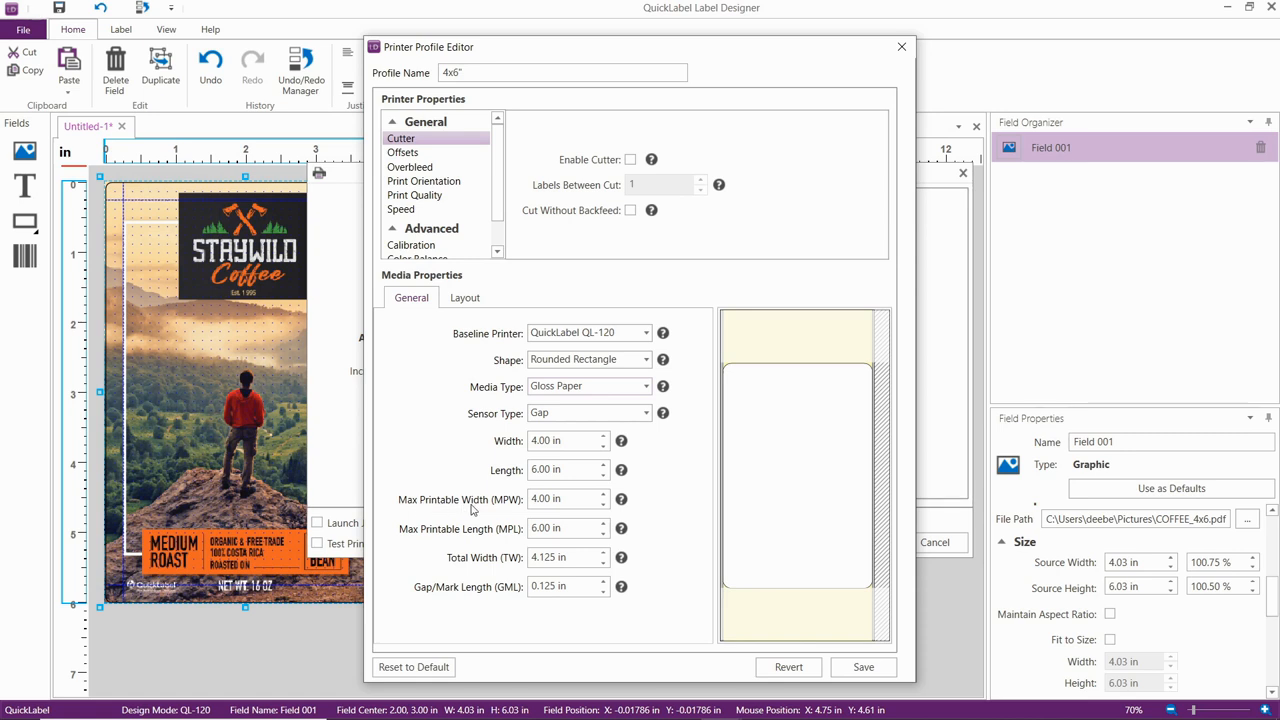
{"action": "mouse_move", "coordinate": [474, 510]}
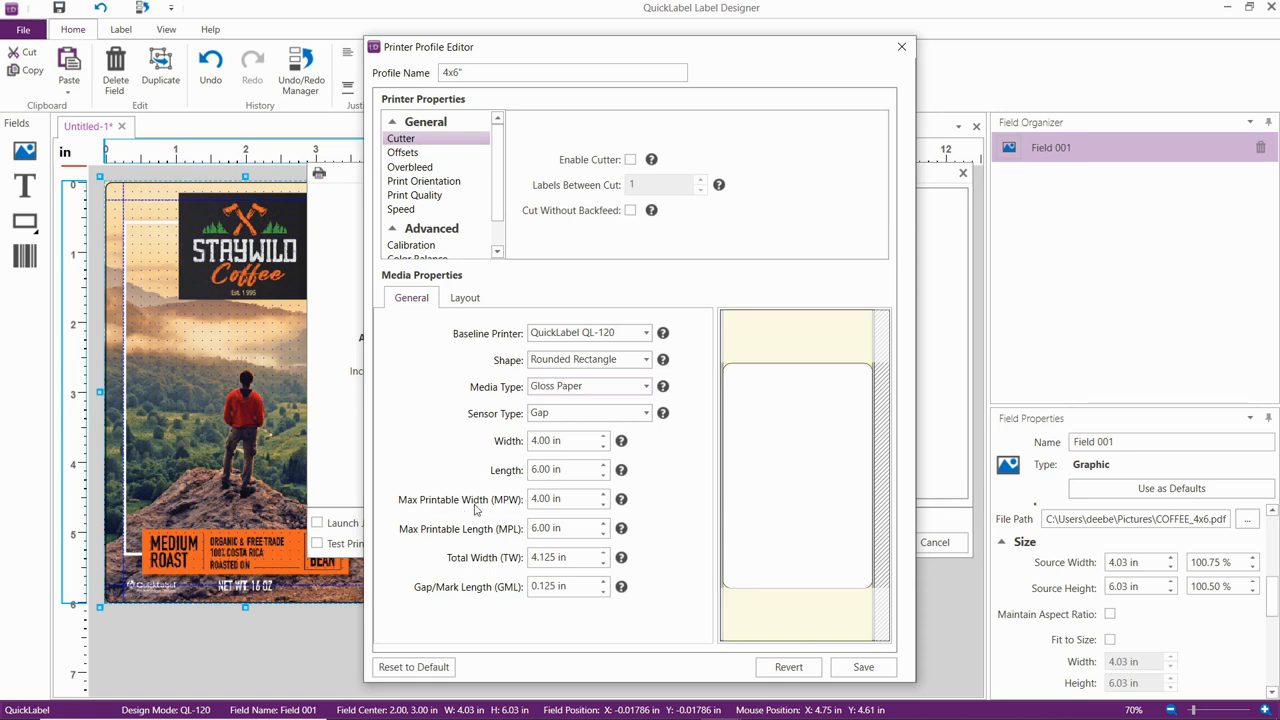
{"action": "mouse_move", "coordinate": [480, 528]}
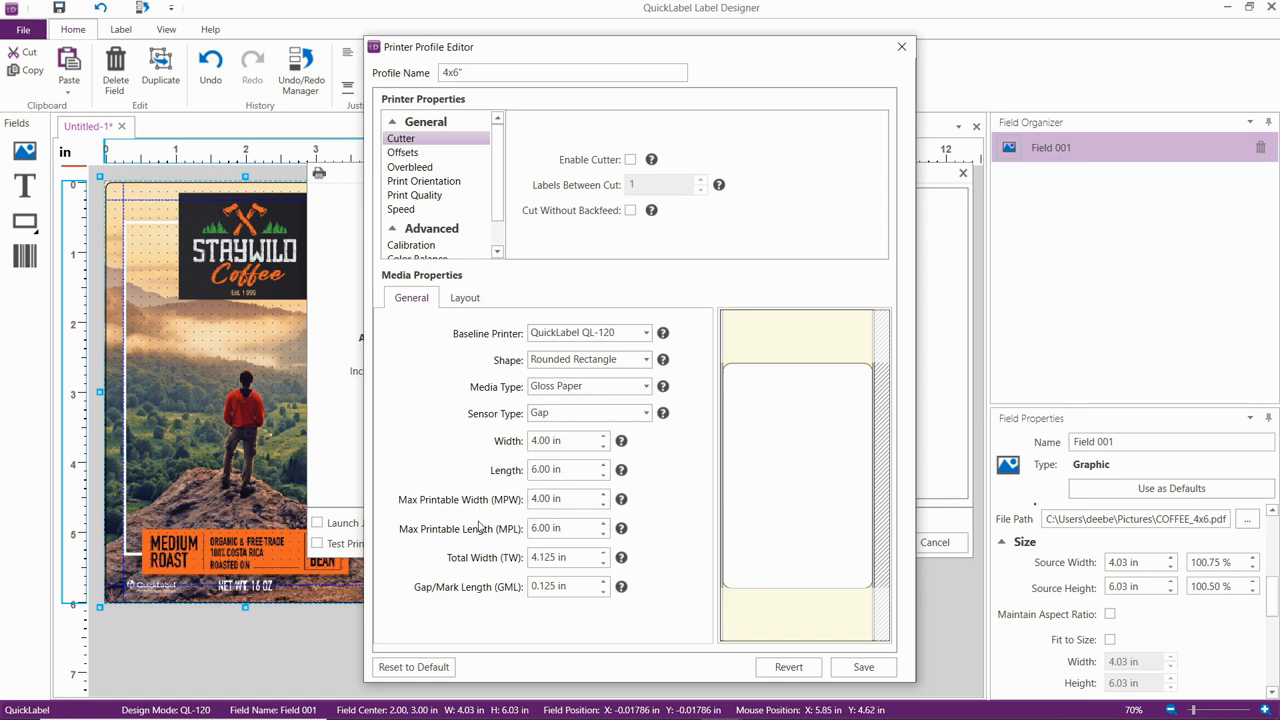
{"action": "mouse_move", "coordinate": [478, 540]}
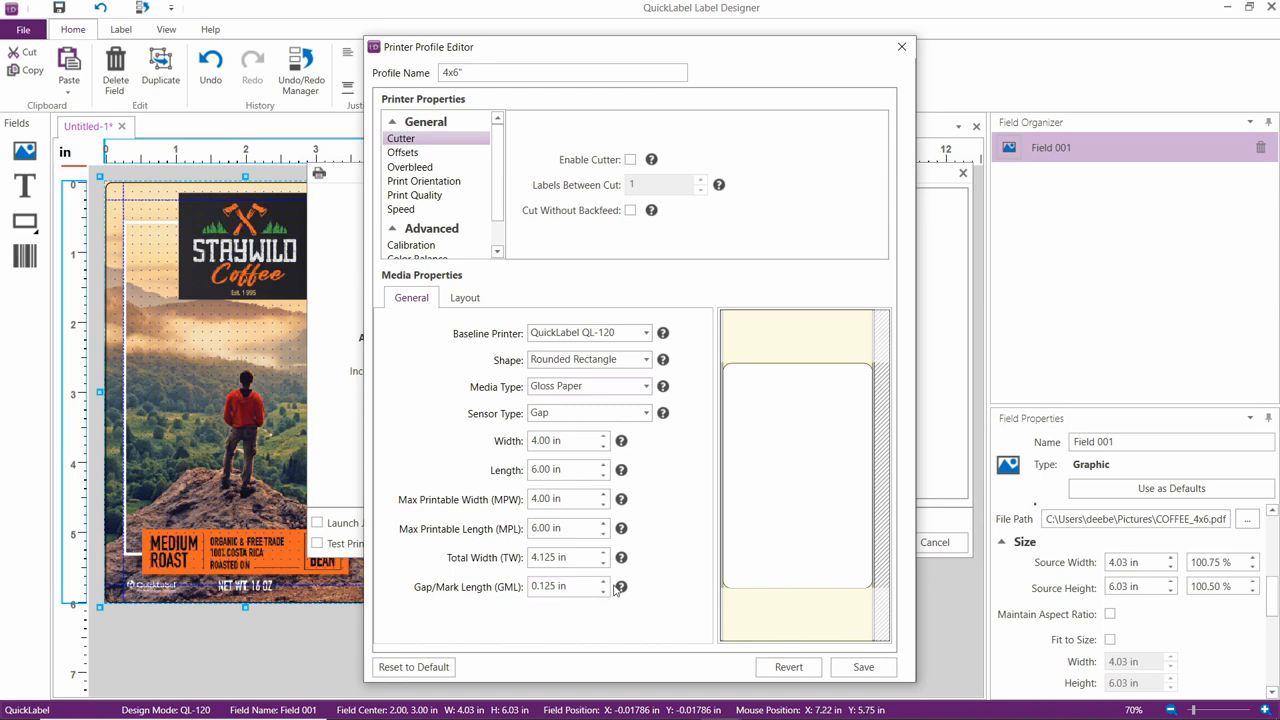
{"action": "mouse_move", "coordinate": [640, 472]}
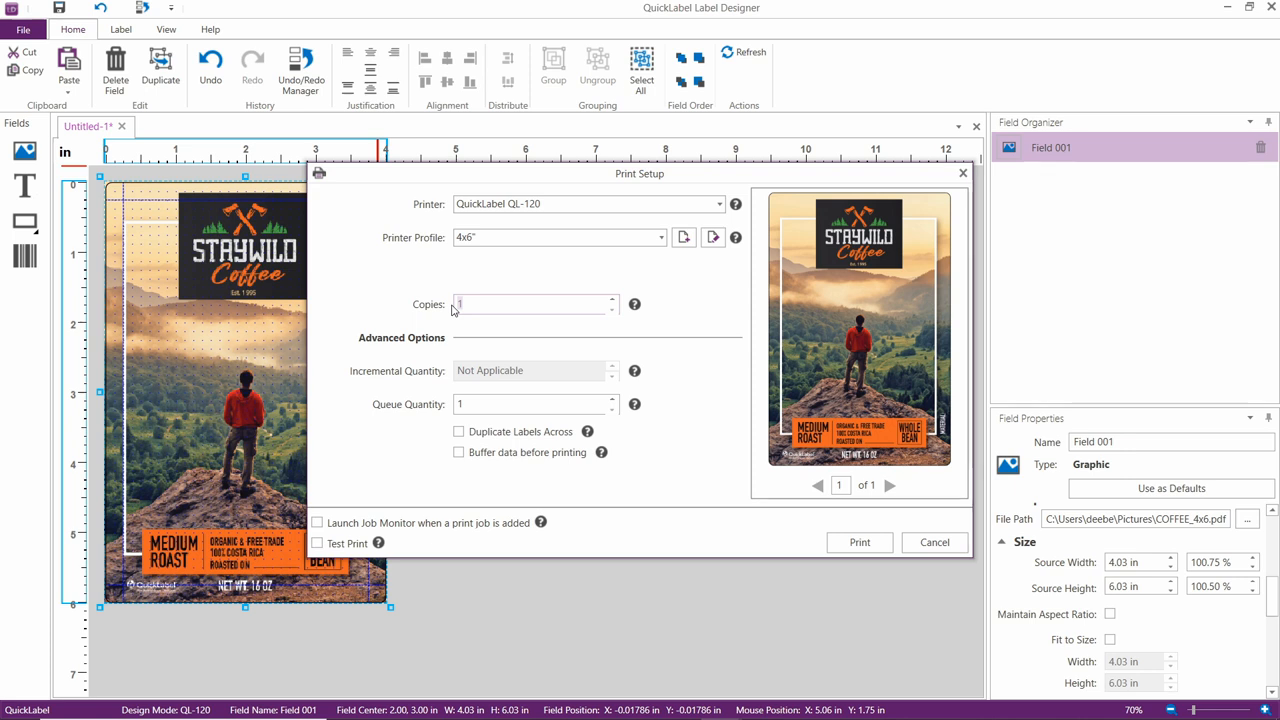
Set the print job's Copies value to 5
{"action": "left_click", "coordinate": [530, 304]}
{"action": "type", "text": "5"}
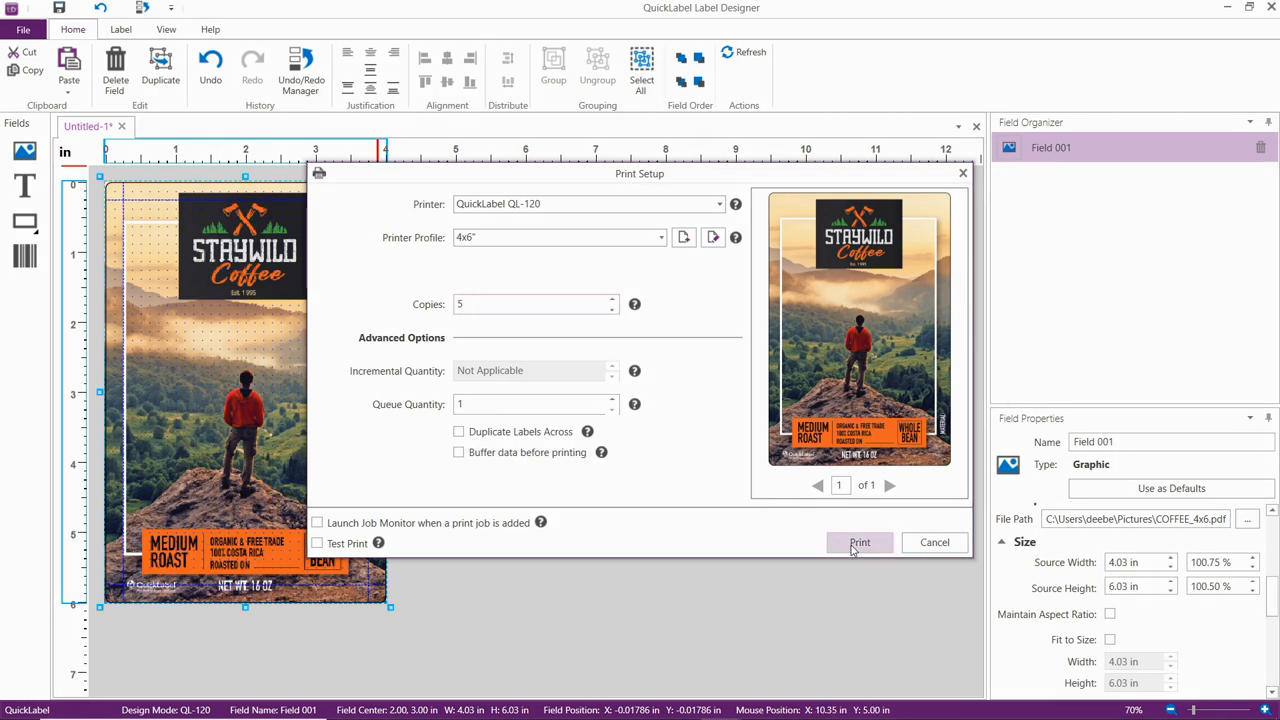
{"action": "left_click", "coordinate": [536, 304]}
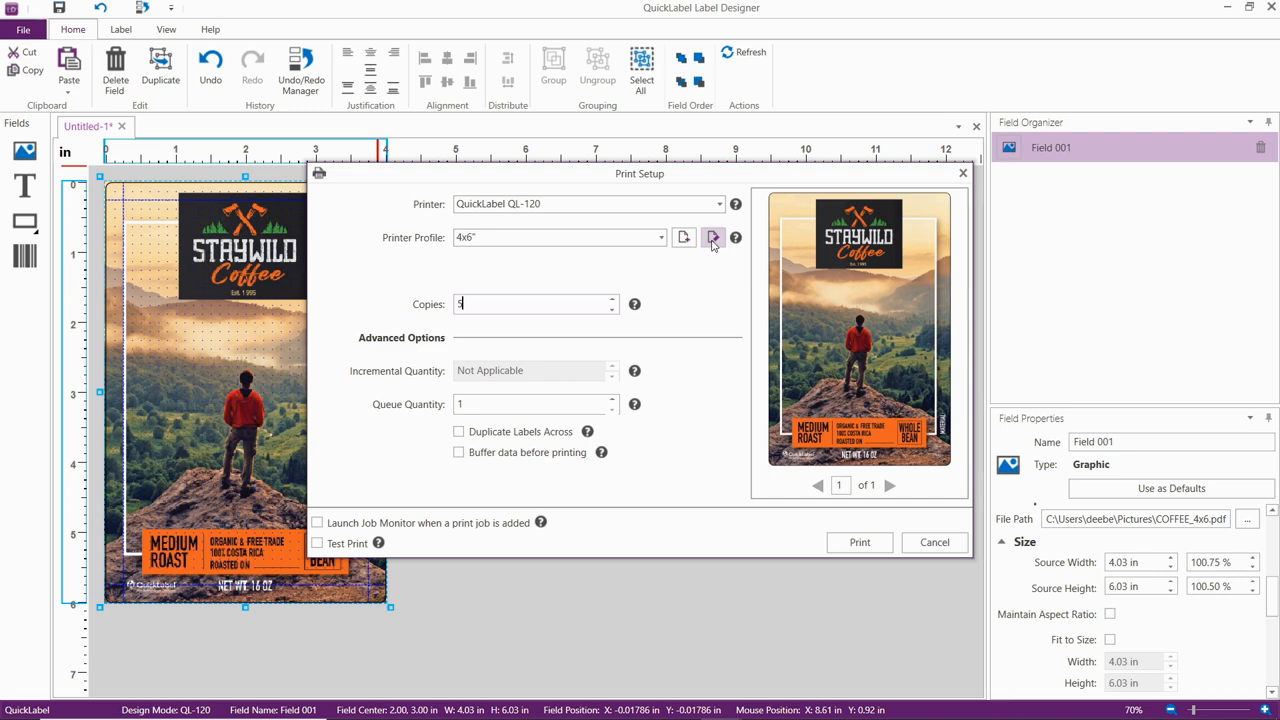
Edit the 4x6" profile again and enter a top overbleed of 4
{"action": "left_click", "coordinate": [712, 236]}
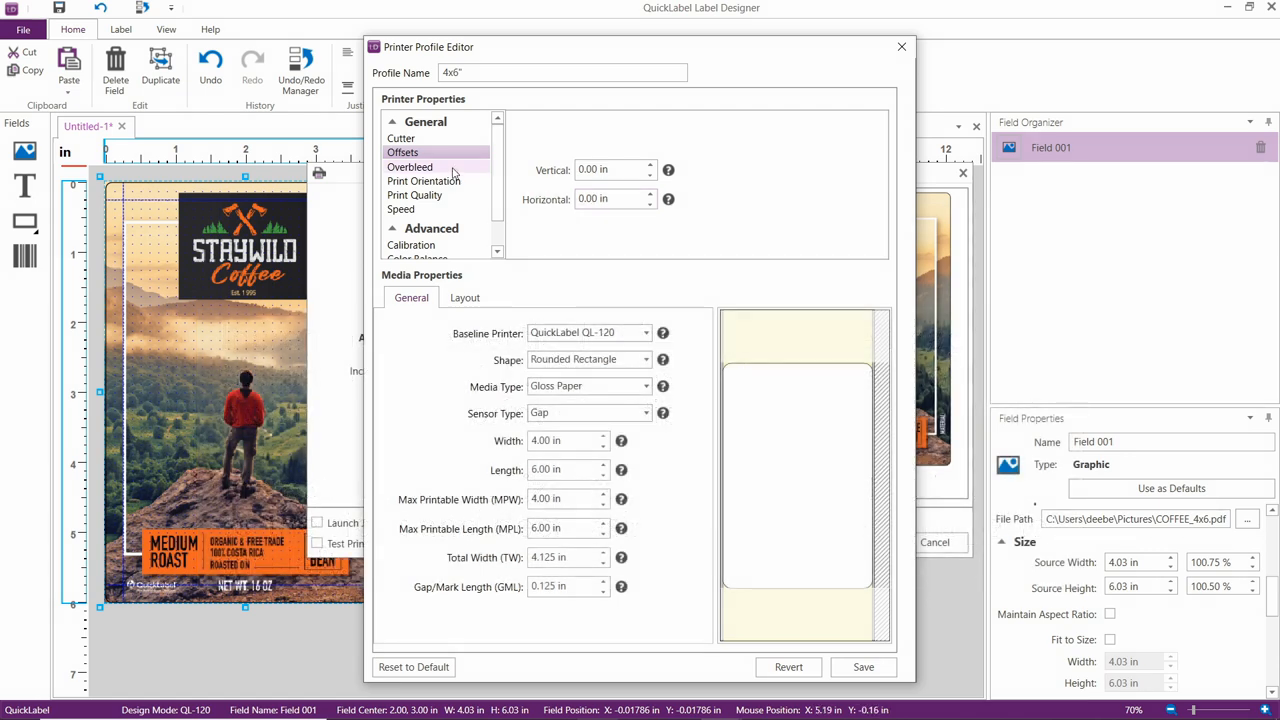
{"action": "left_click", "coordinate": [410, 166]}
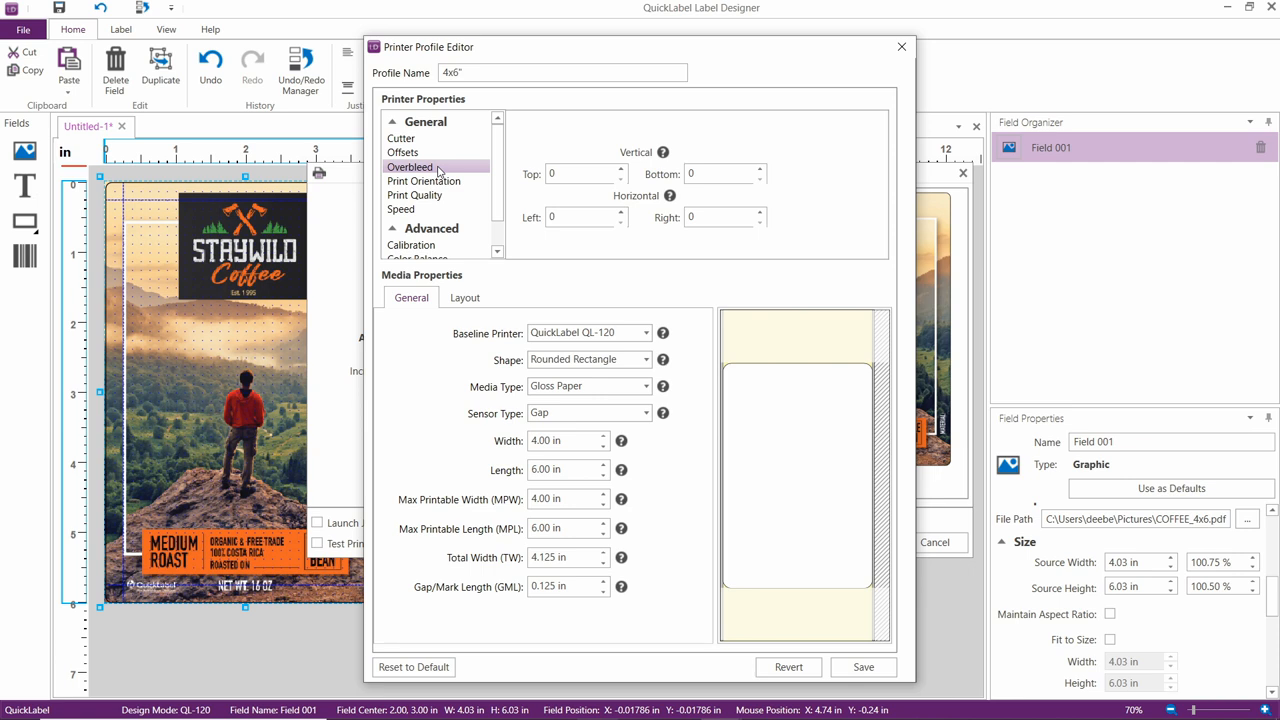
{"action": "mouse_move", "coordinate": [436, 172]}
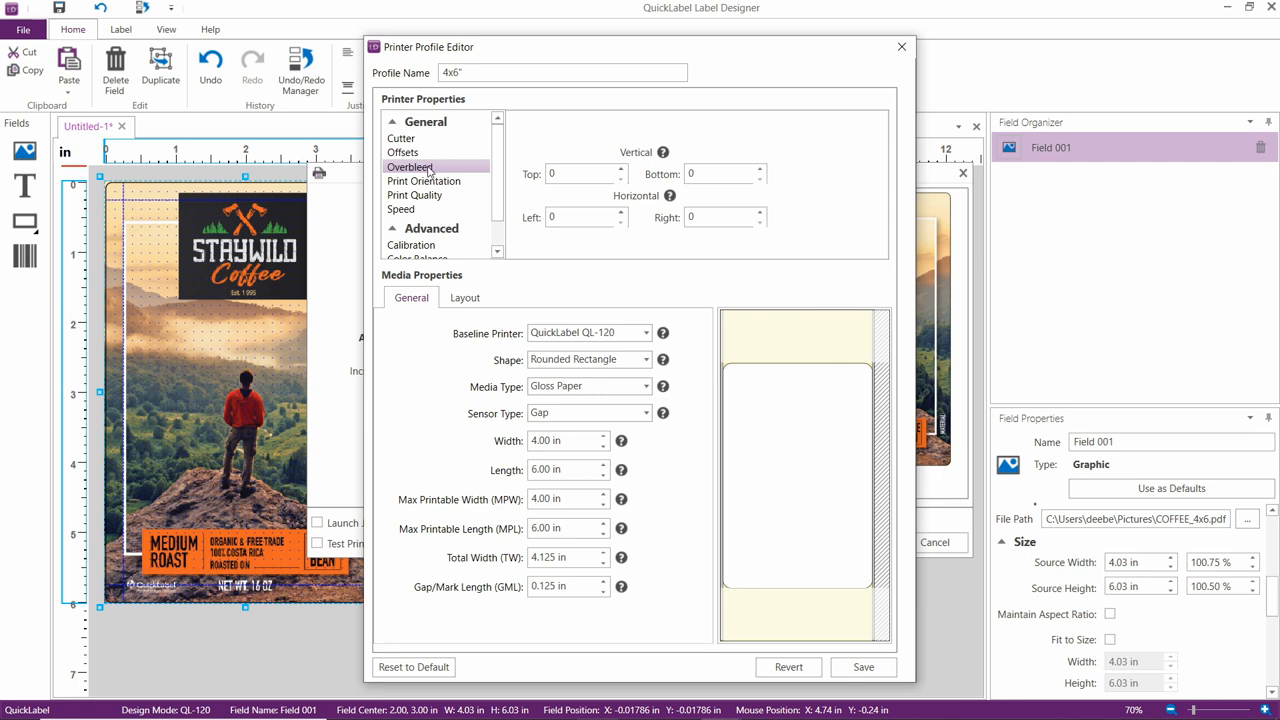
{"action": "mouse_move", "coordinate": [528, 176]}
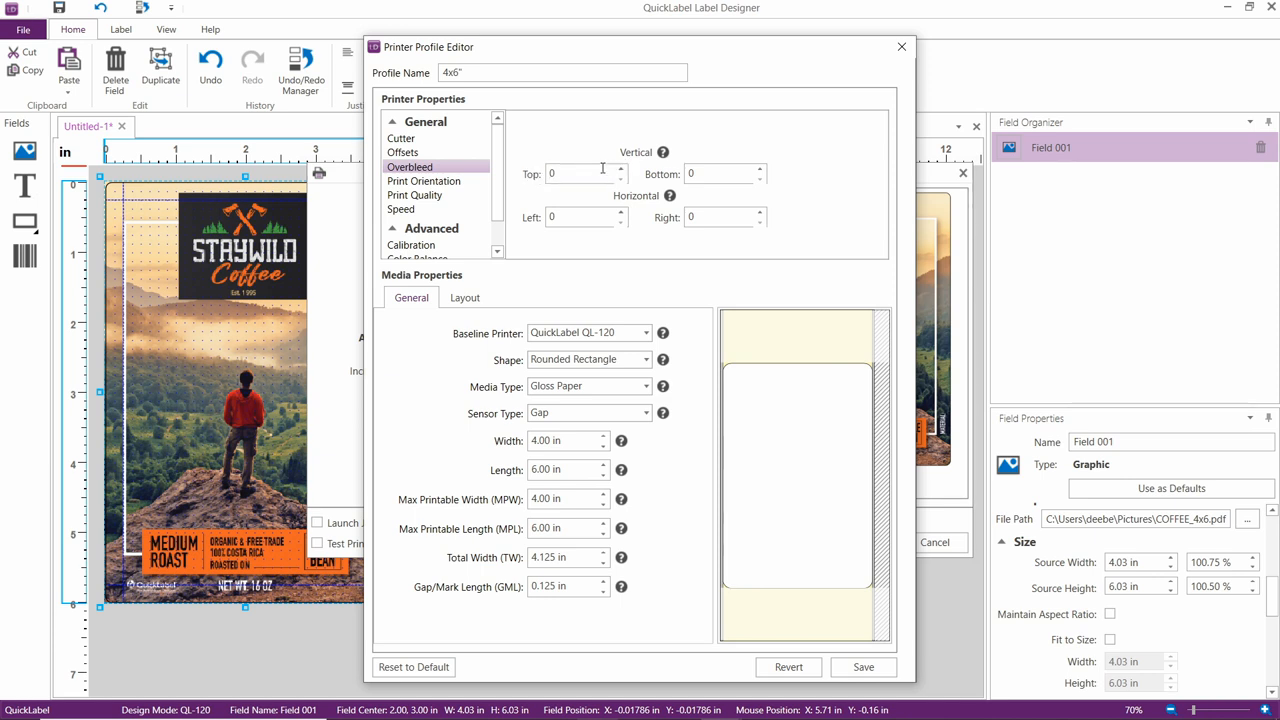
{"action": "left_click", "coordinate": [620, 168]}
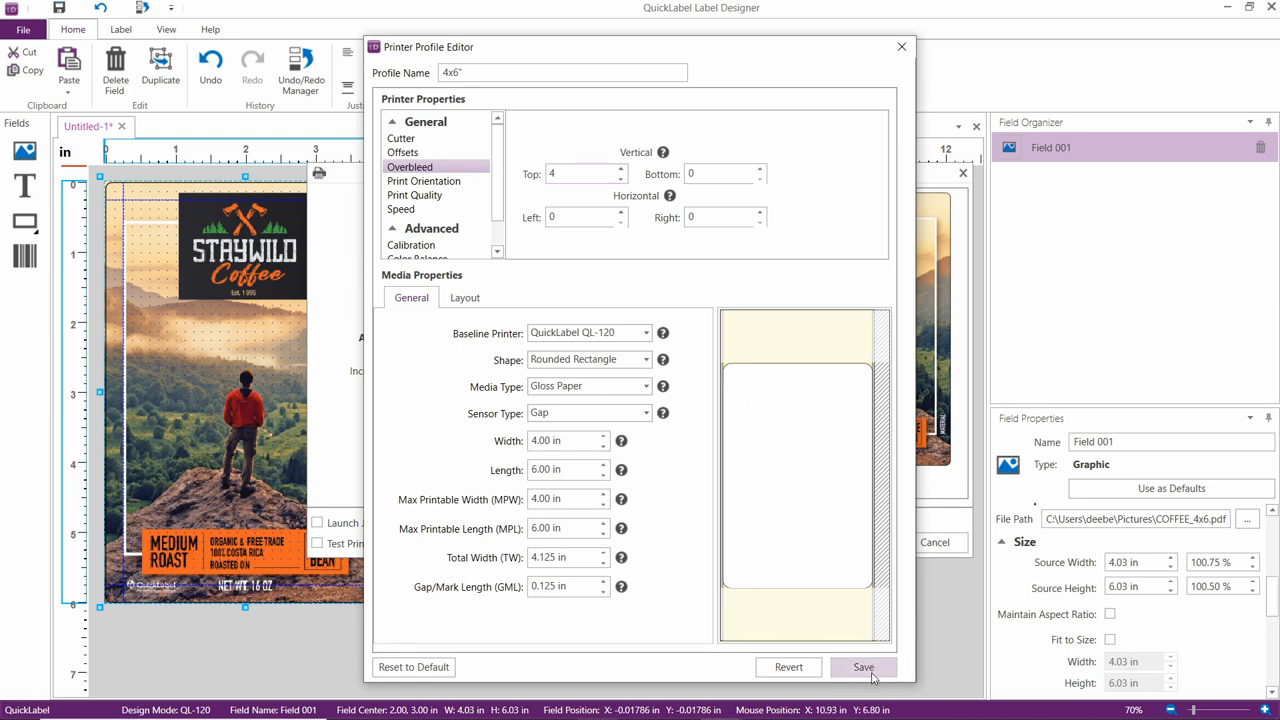
Save the profile with top overbleed 4, returning to print setup for 5 copies
{"action": "left_click", "coordinate": [864, 668]}
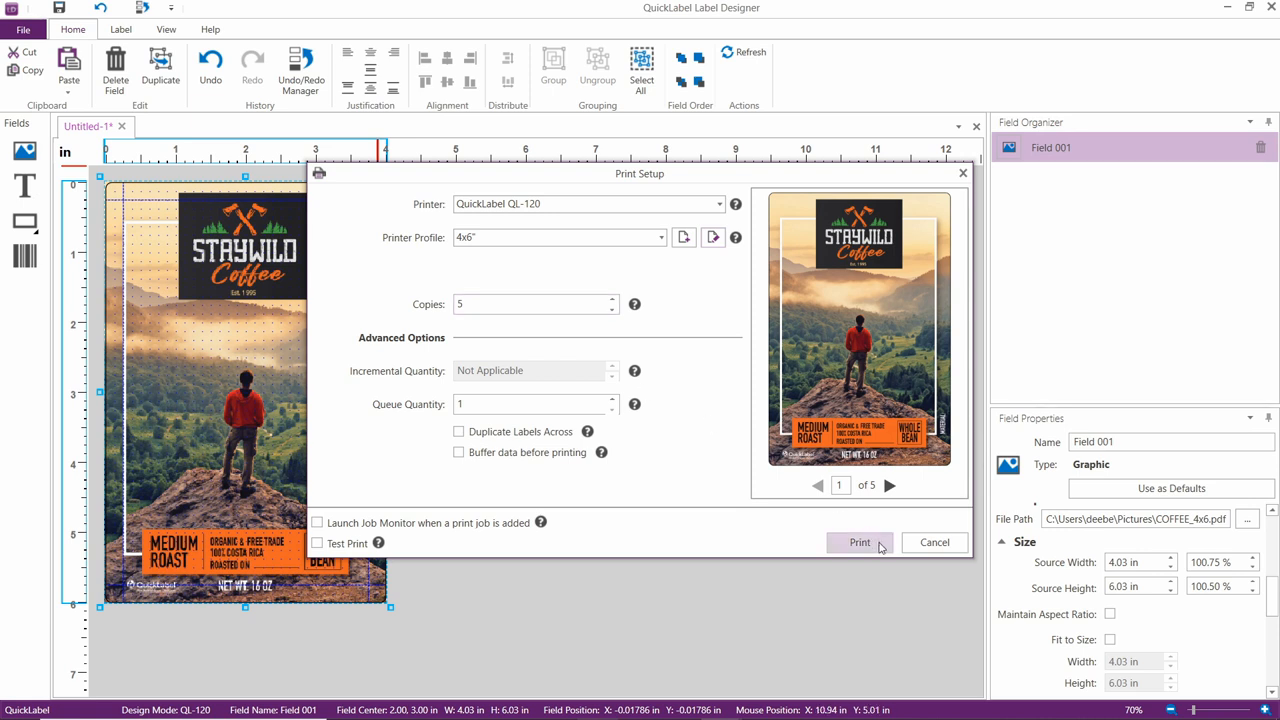
{"action": "mouse_move", "coordinate": [880, 548]}
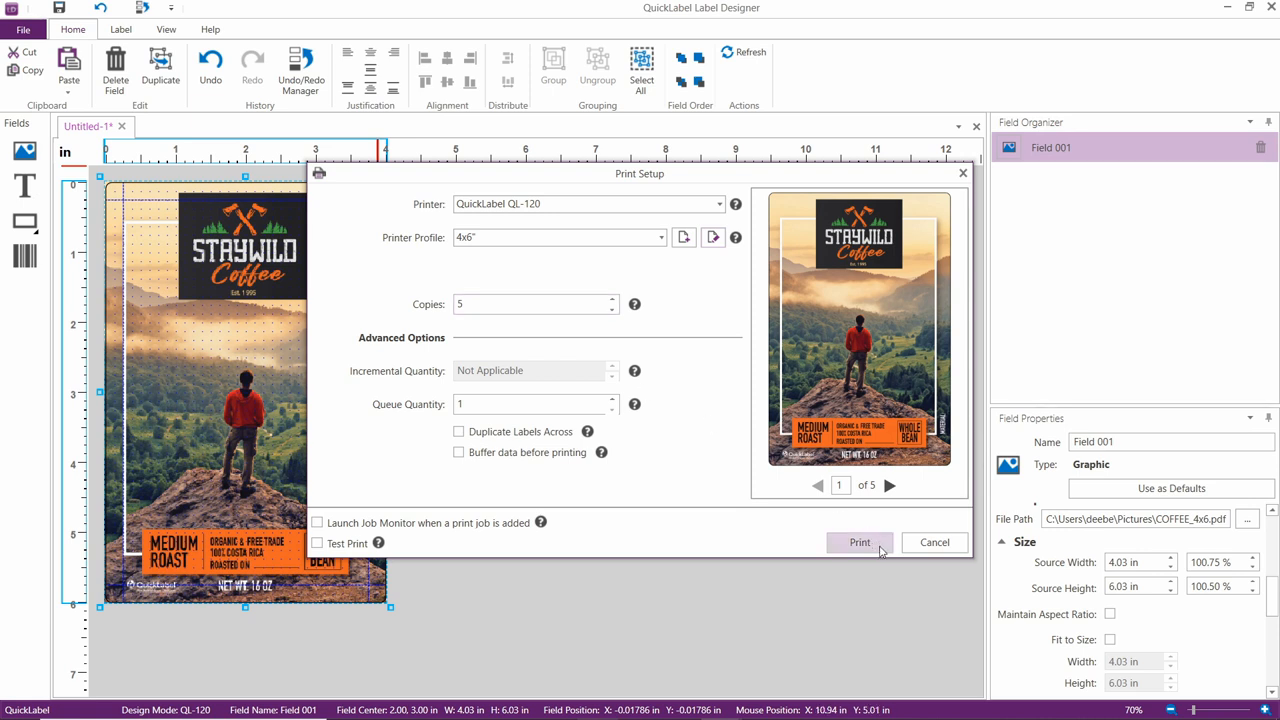